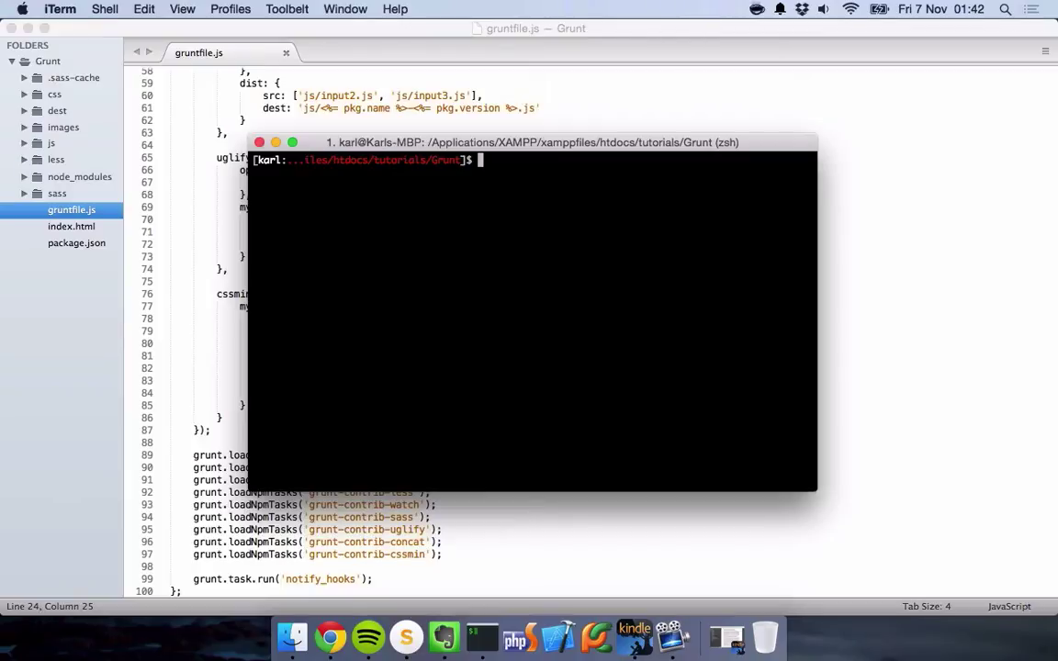
mouse_move(461, 228)
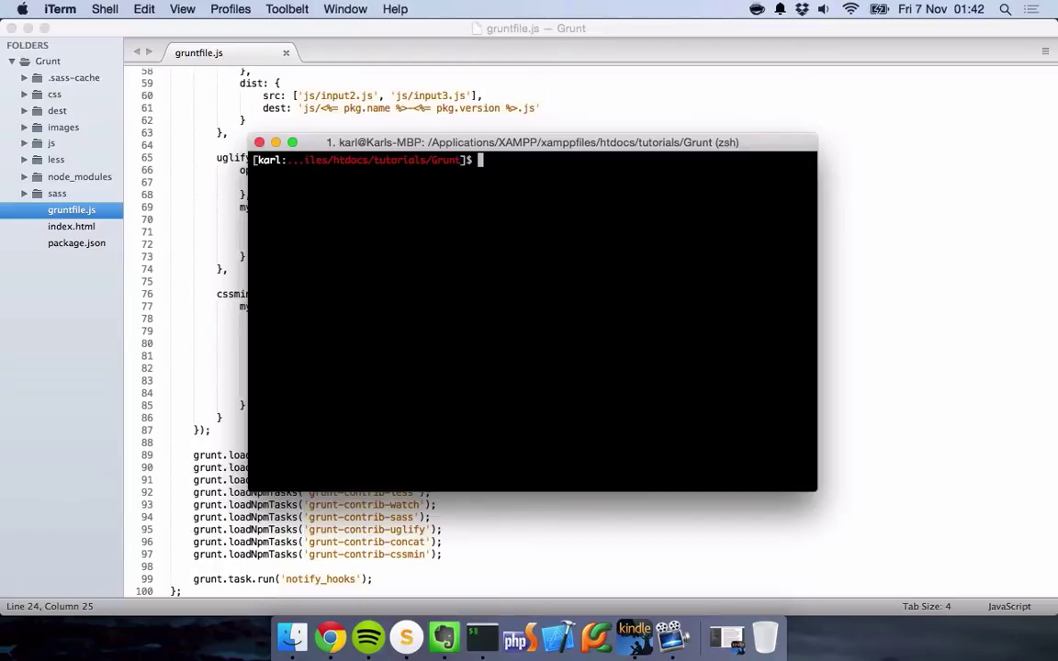
- Run sudo npm install -g grunt-cli to install Grunt CLI 0.1.13 globally
type("sudo npm install")
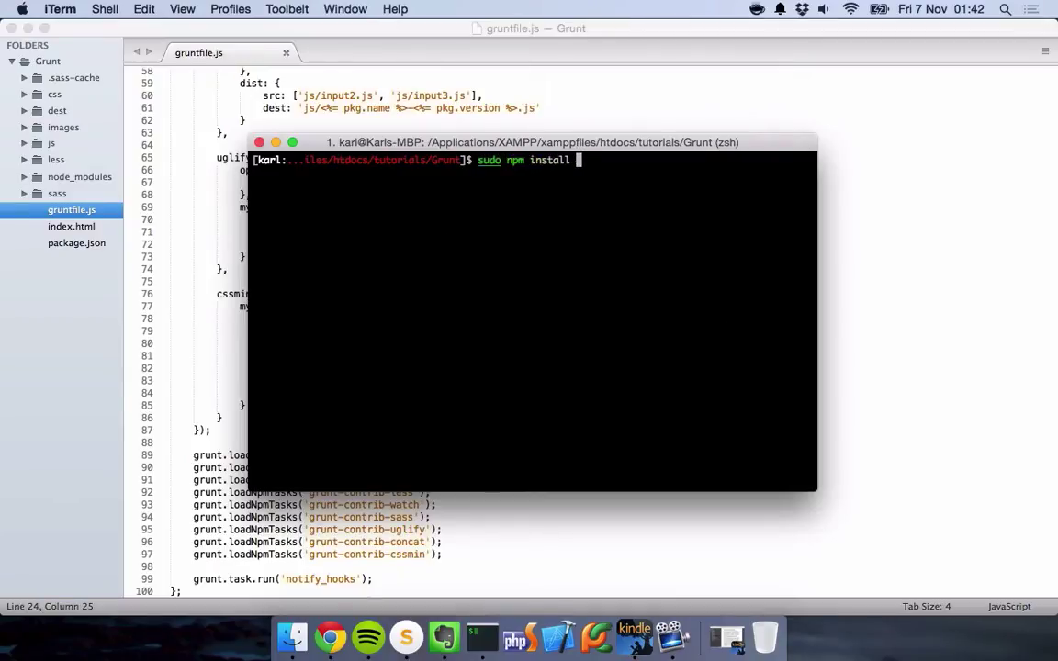
type("-g grunt-cli")
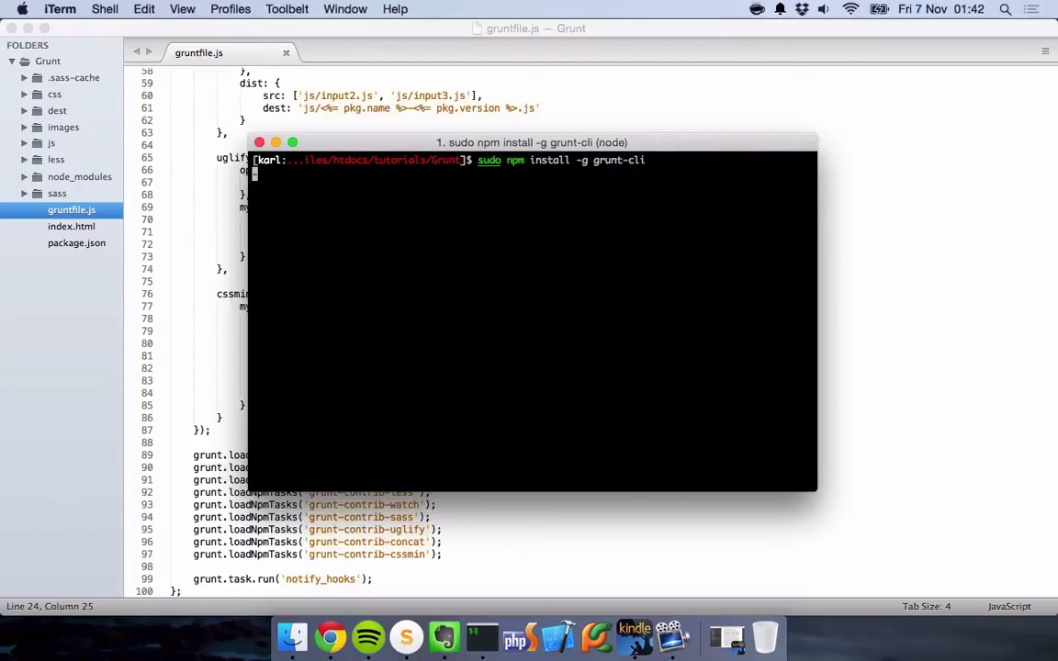
key("Return")
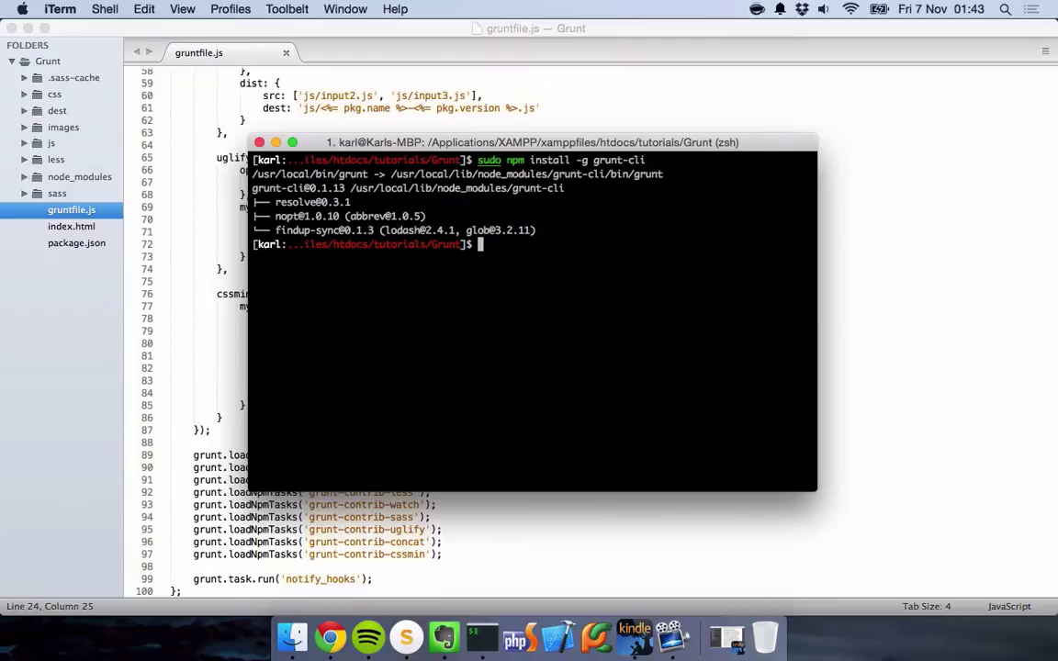
mouse_move(191, 118)
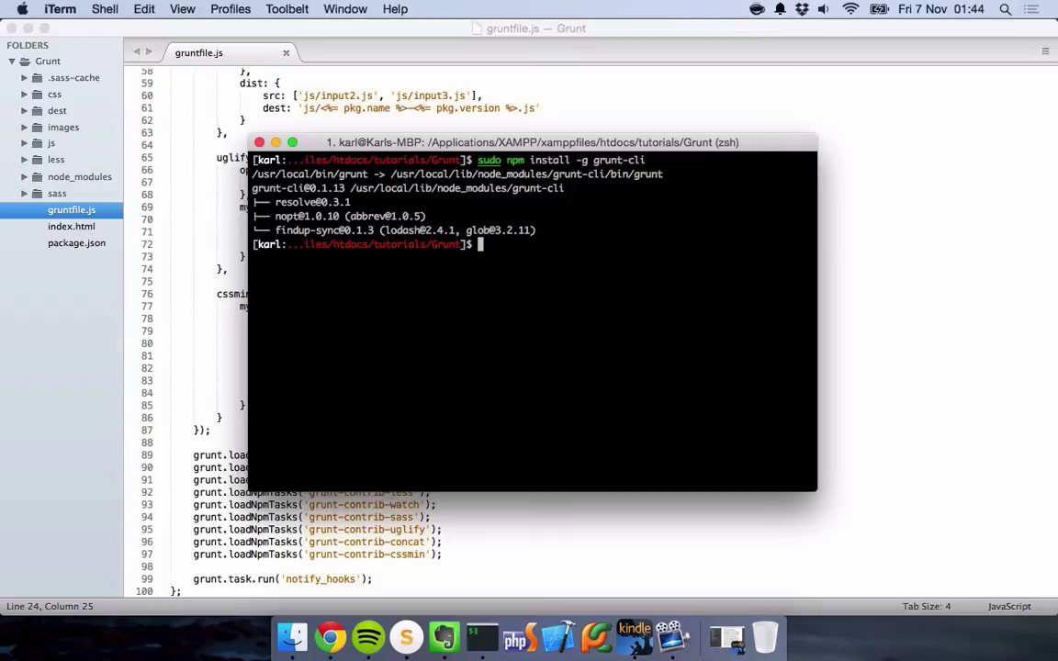
- Run grunt --help in a maximized terminal and scroll through Grunt v0.4.5 usage, options and tasks
type("grunt")
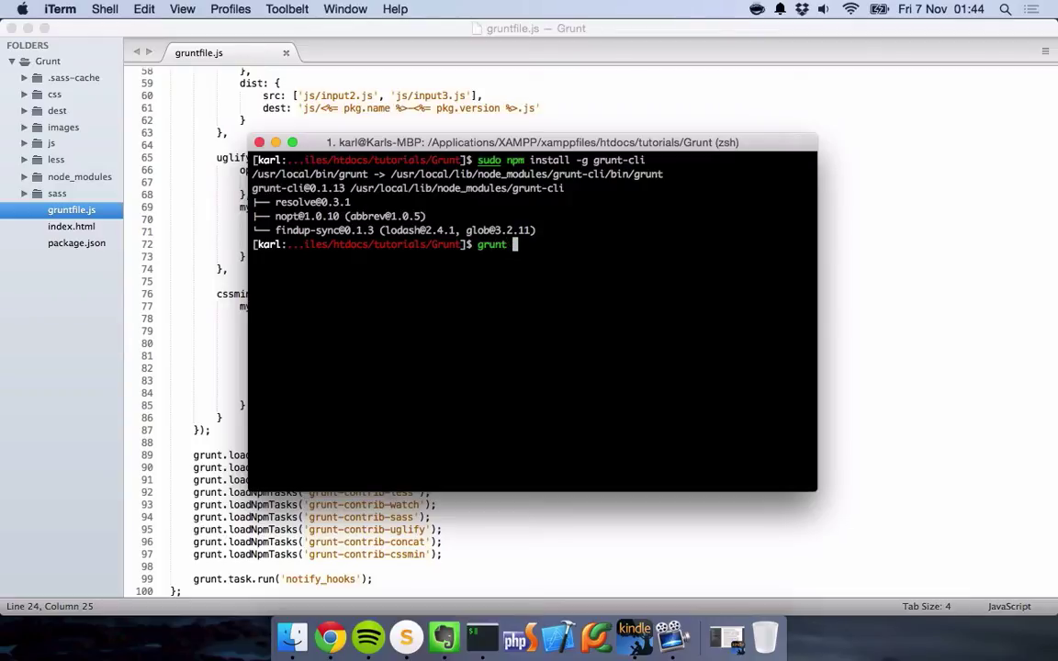
type("--help")
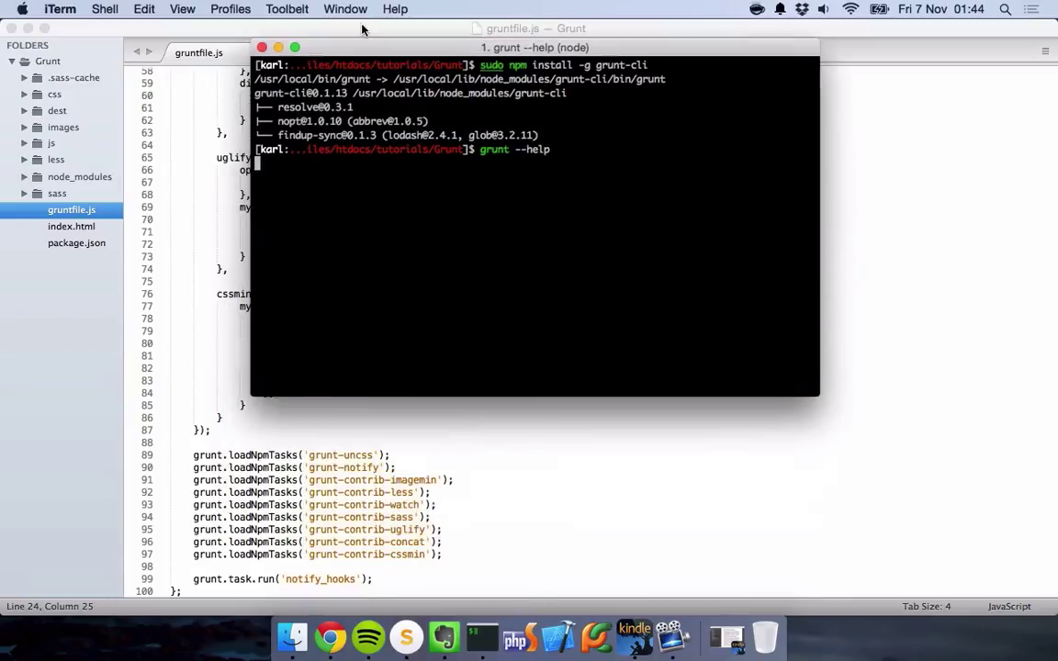
left_click(294, 48)
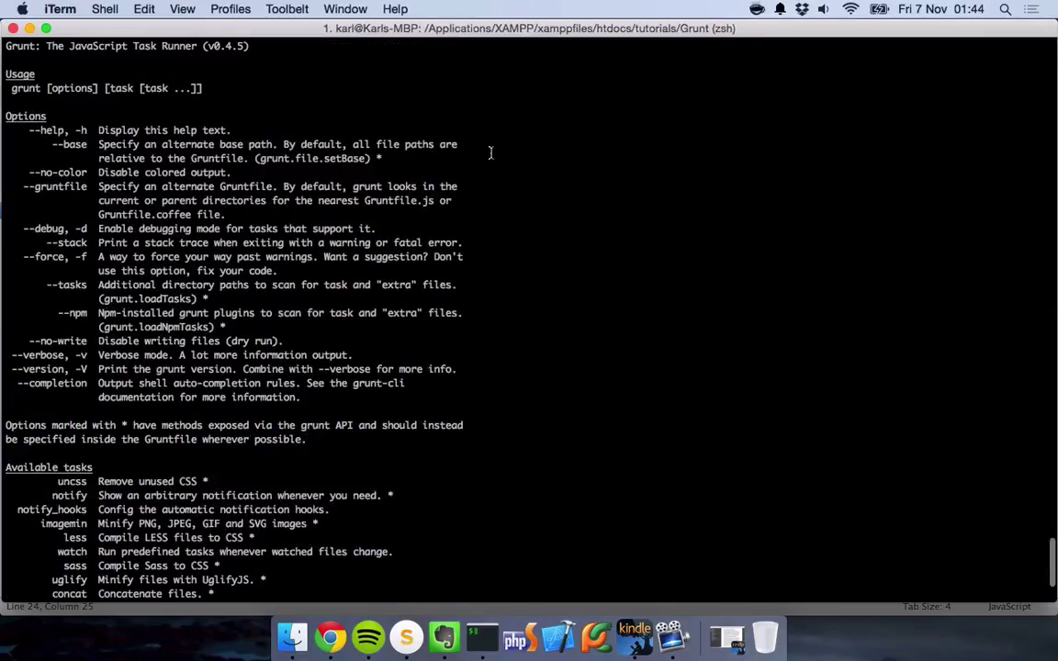
mouse_move(301, 128)
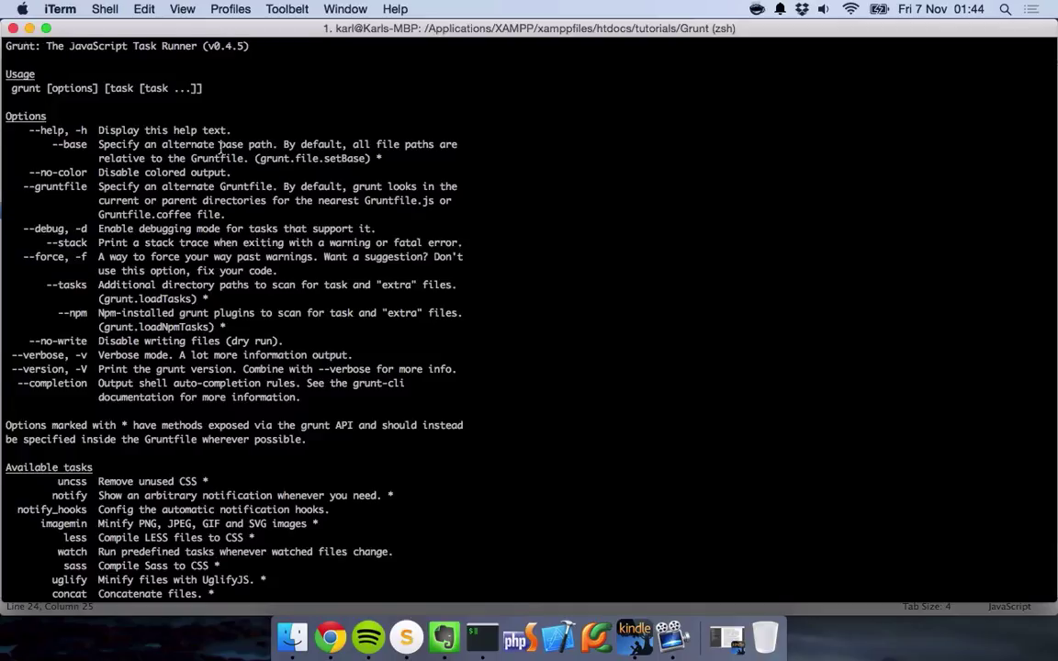
scroll("down", 3)
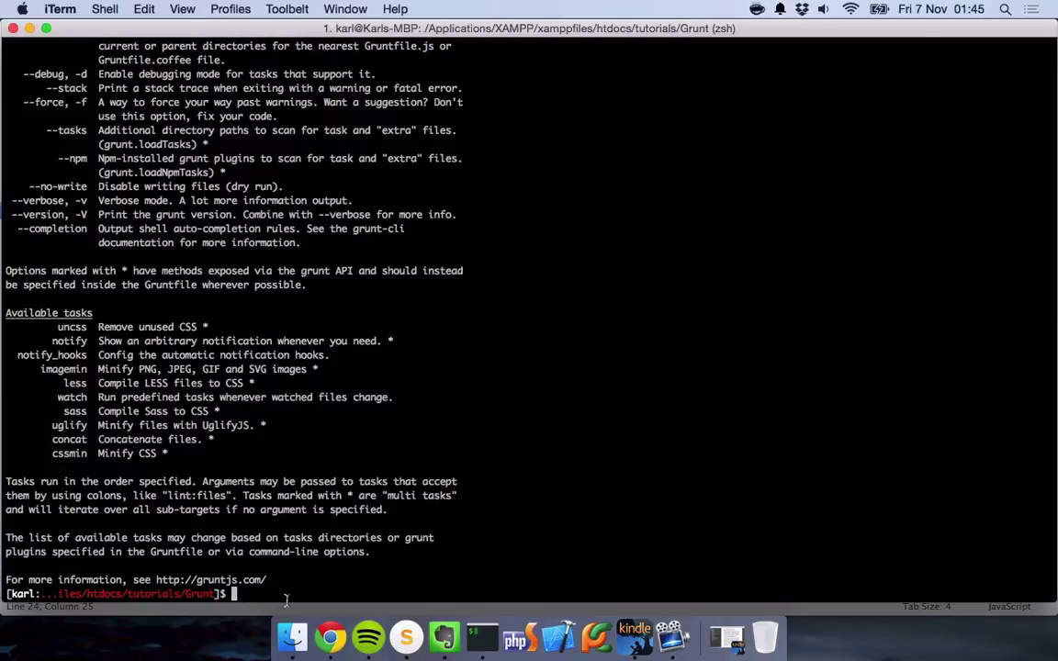
type("grunt --help")
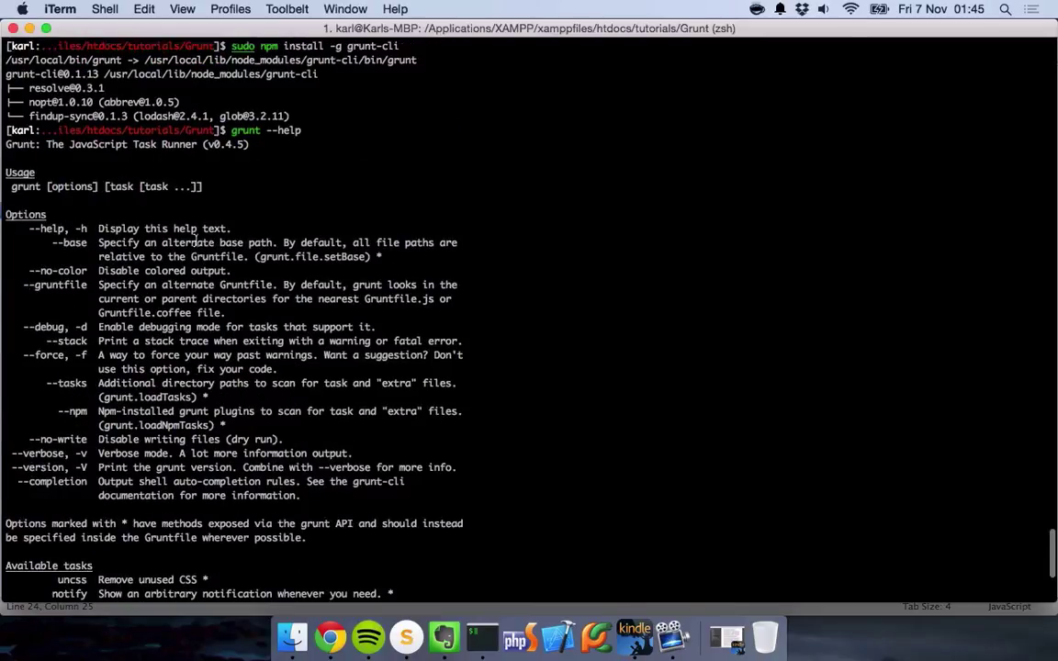
mouse_move(272, 257)
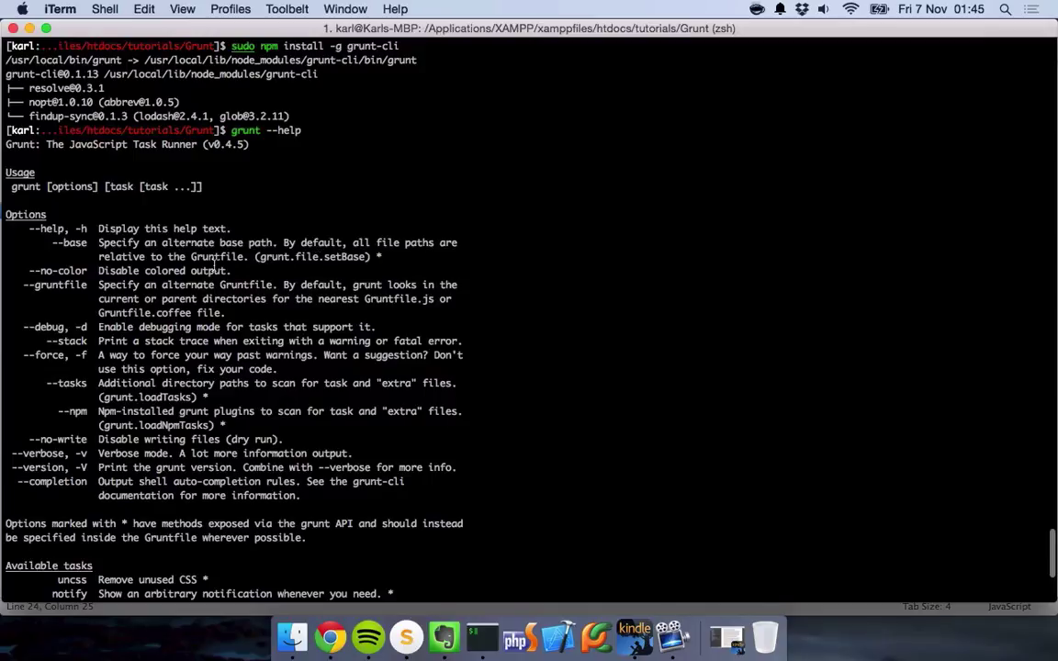
scroll("down", 3)
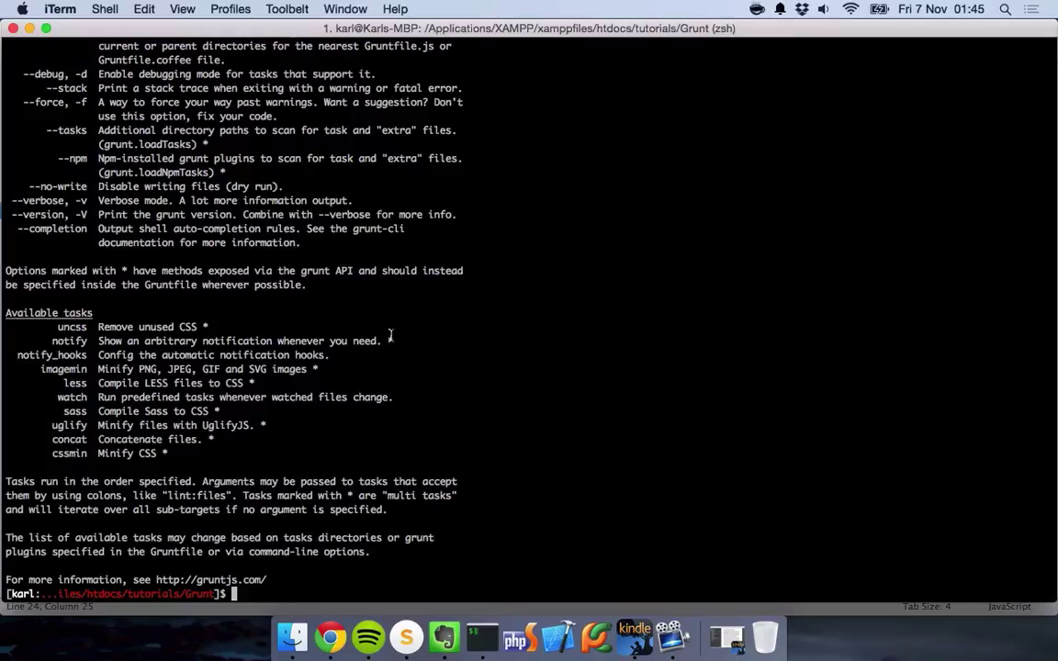
- Run sudo npm install in the Grunt project folder to install its package.json dependencies
type("sudo")
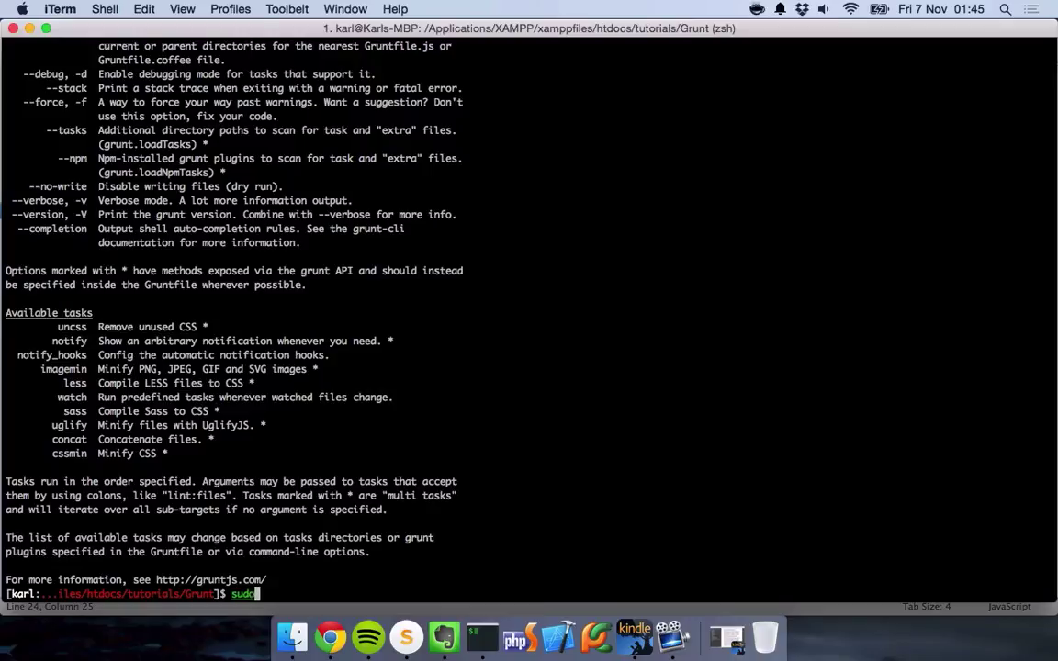
type("npm install")
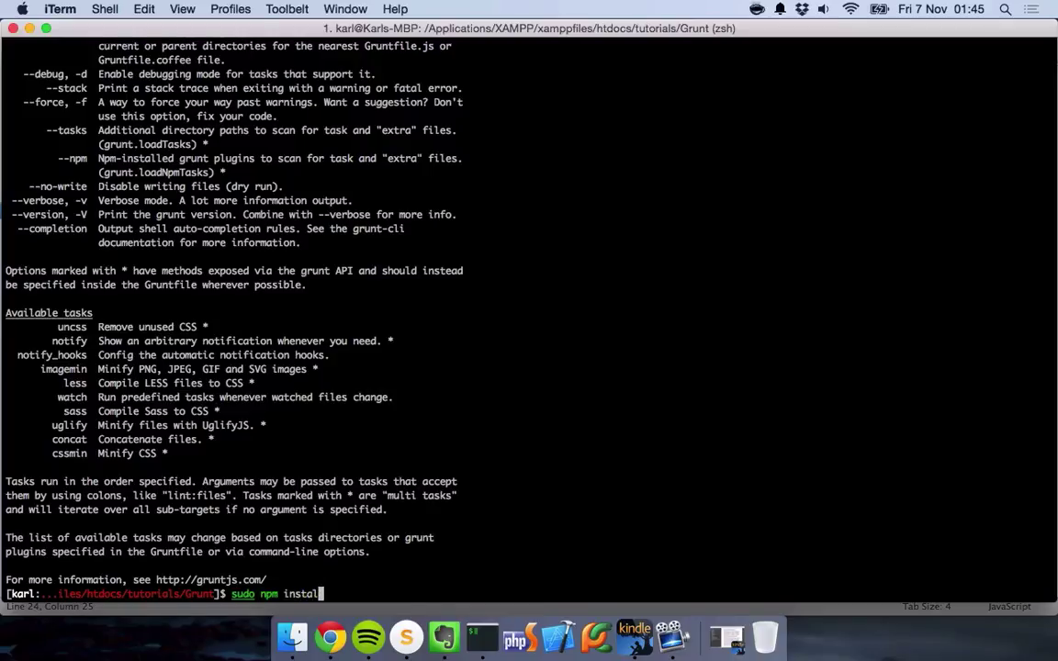
key("Return")
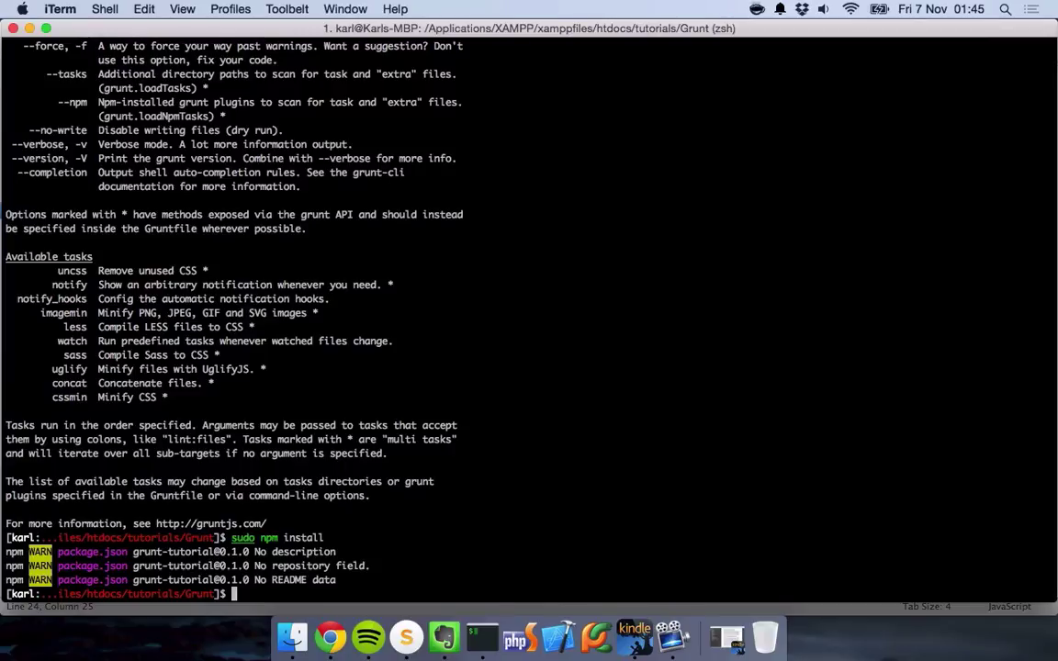
mouse_move(1037, 283)
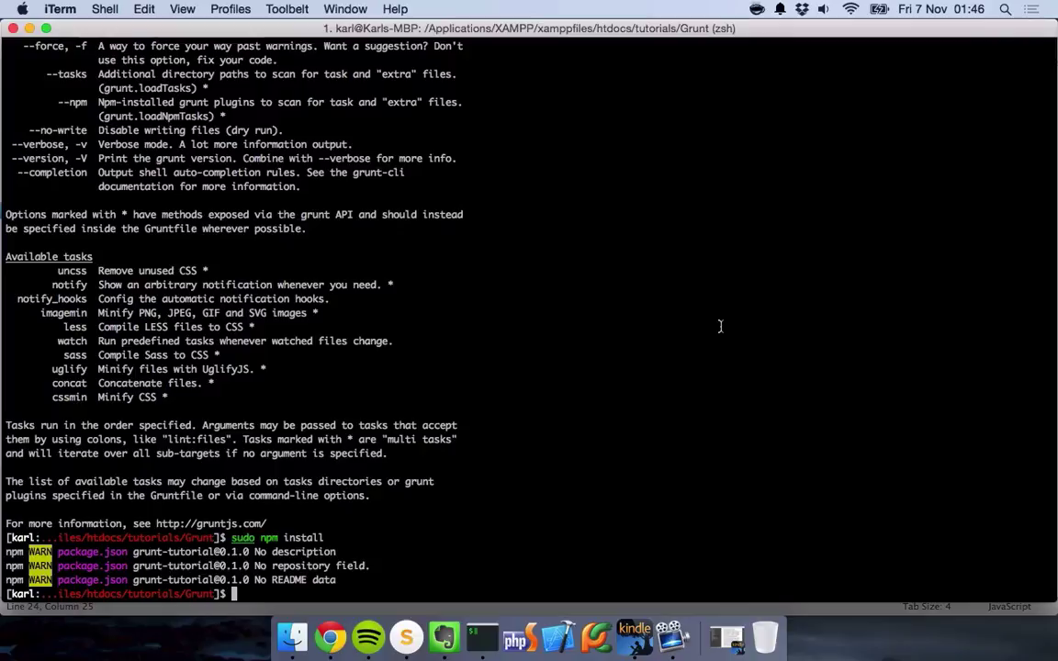
mouse_move(628, 324)
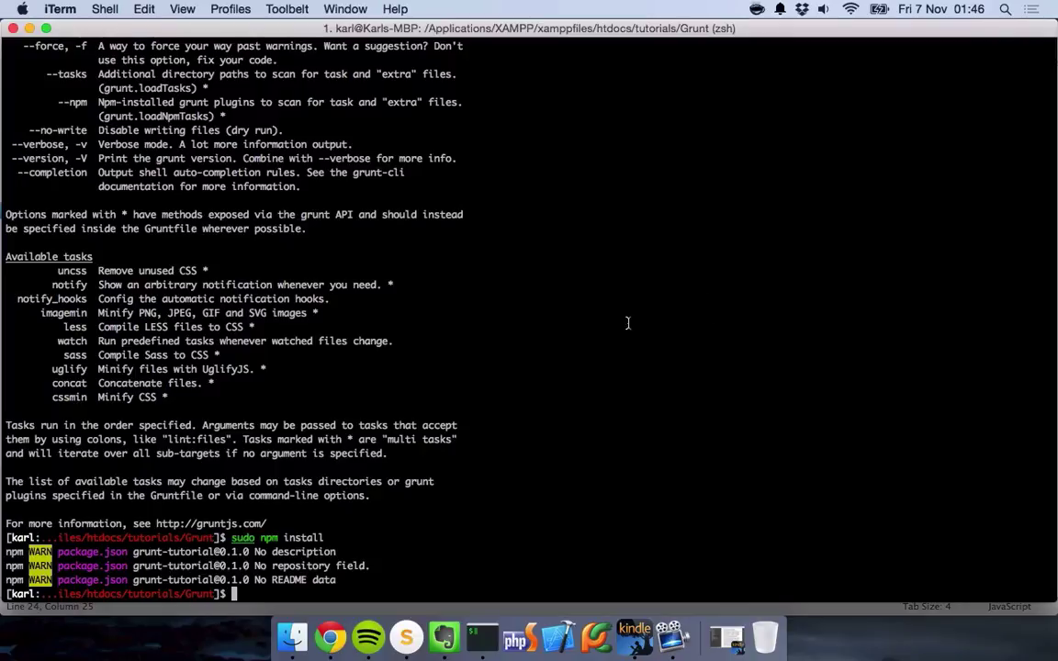
type("grunt --help")
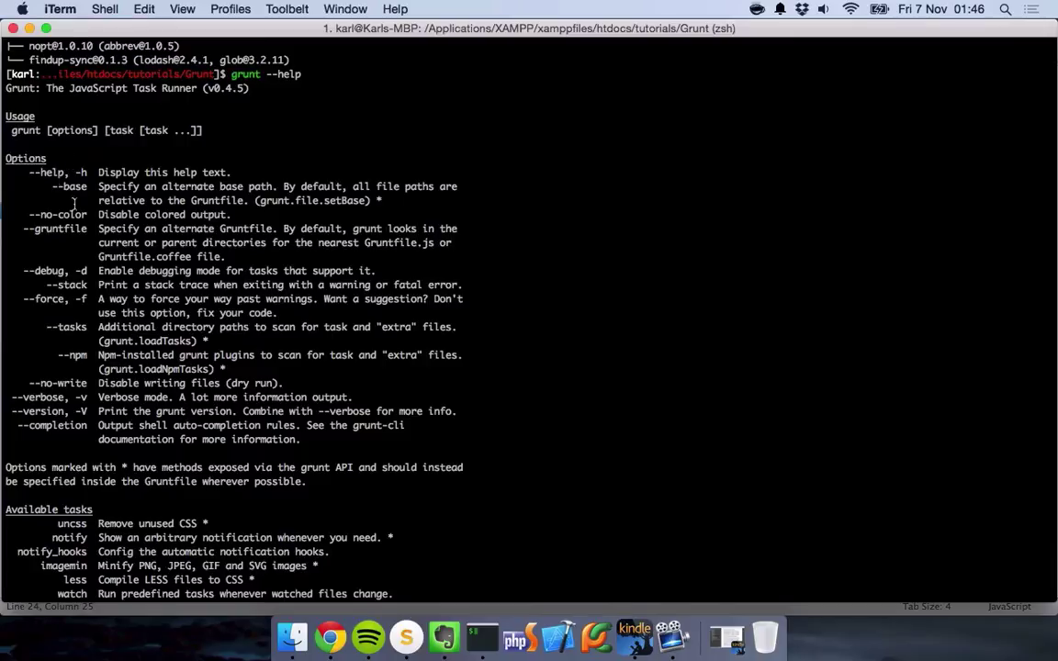
mouse_move(145, 347)
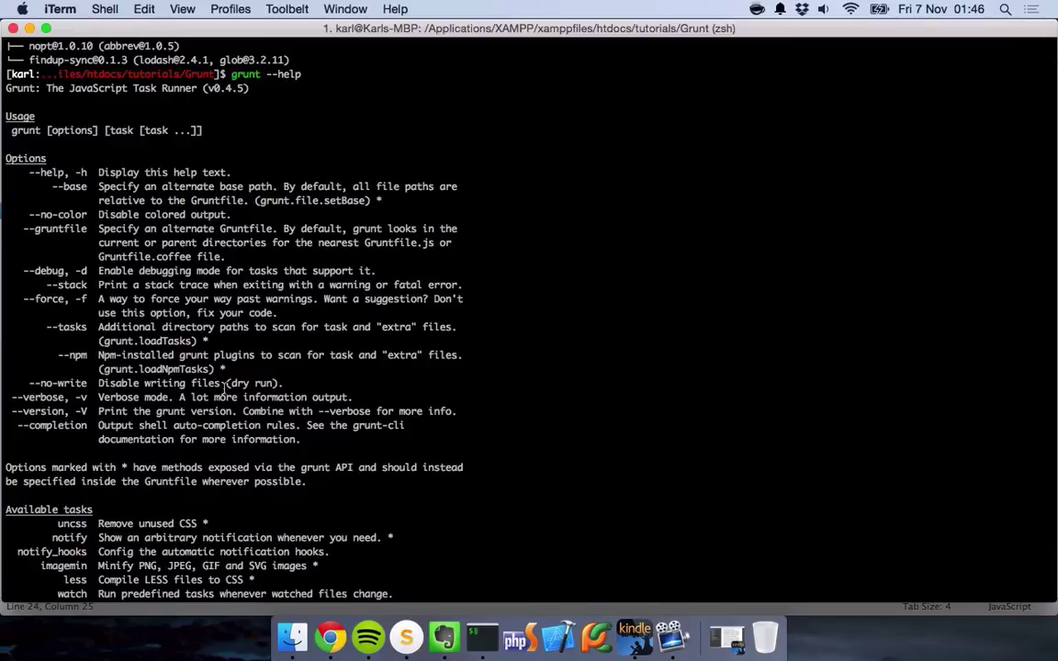
scroll("down", 3)
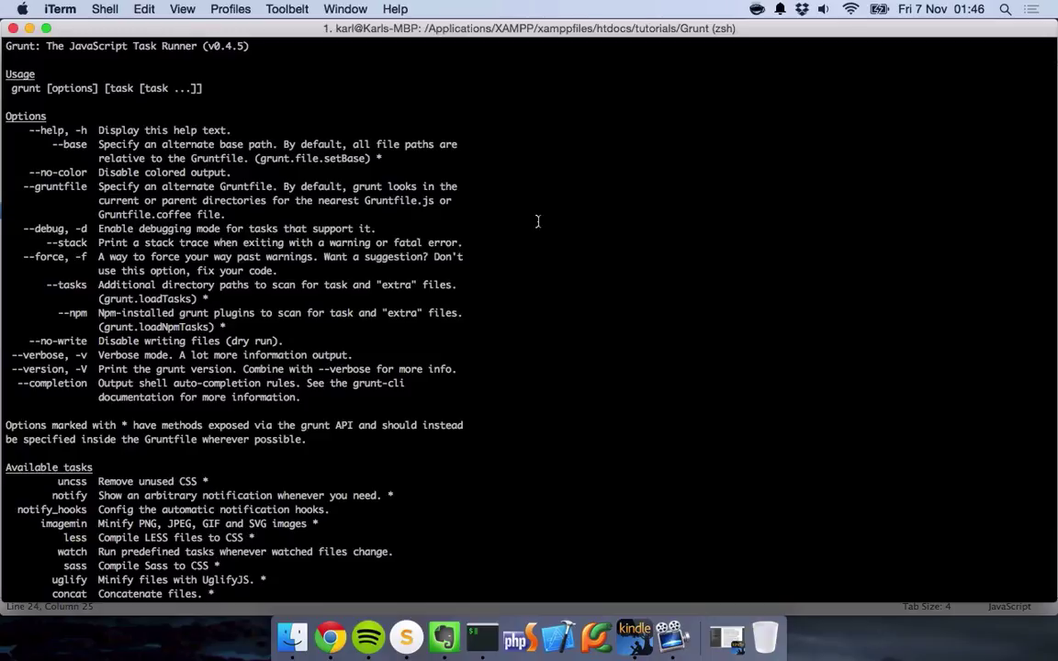
scroll("down", 3)
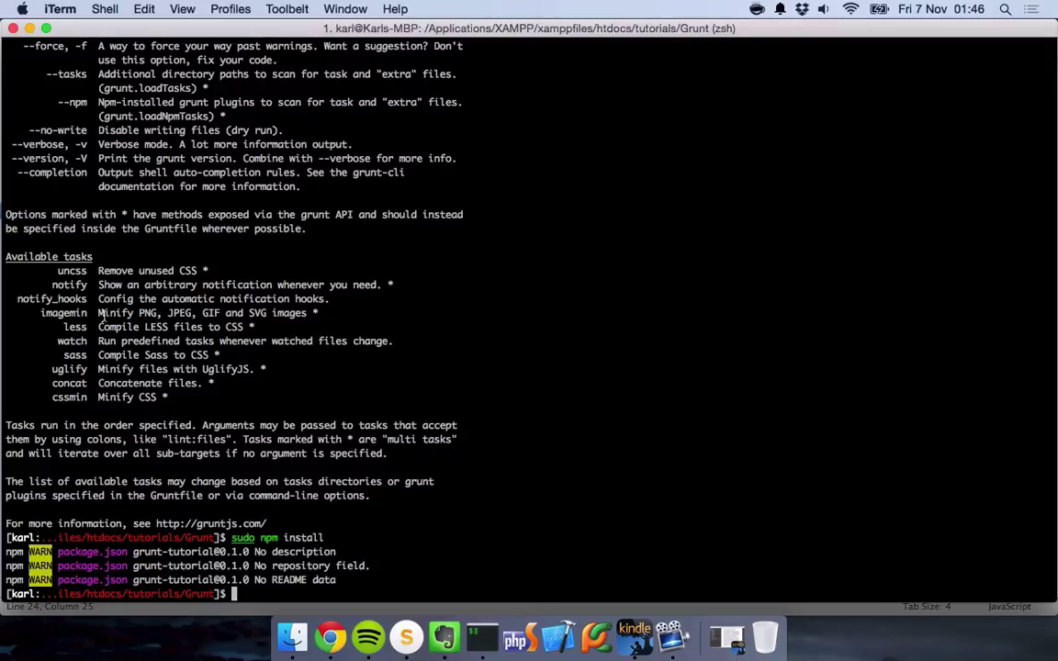
mouse_move(107, 316)
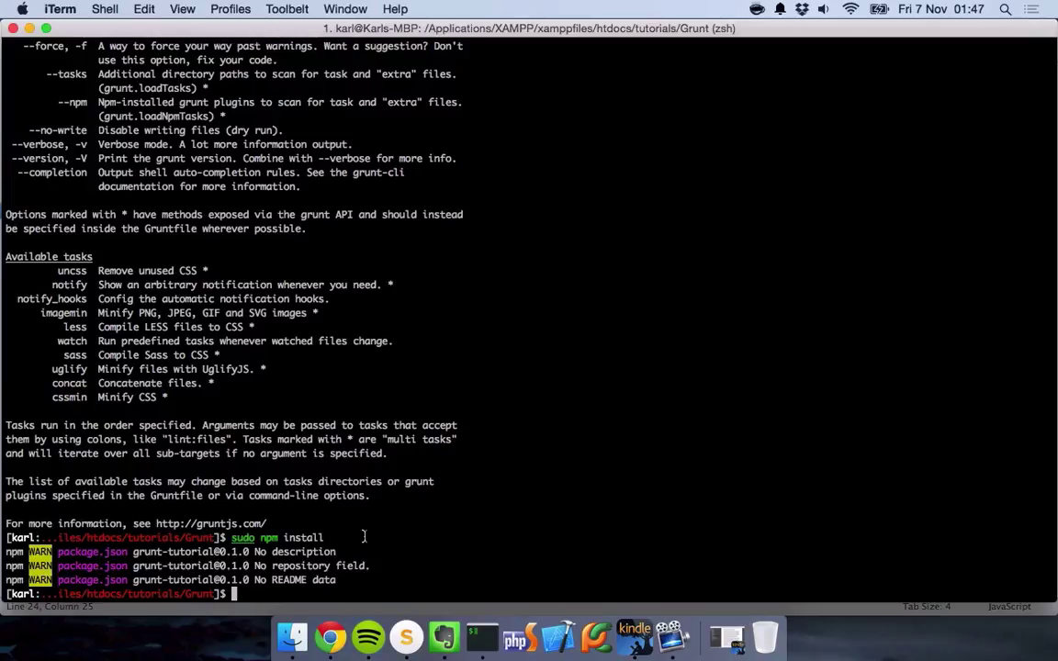
- Browse to htdocs/tutorials/Grunt/node_modules in Finder and show the grunt package's files
left_click(292, 635)
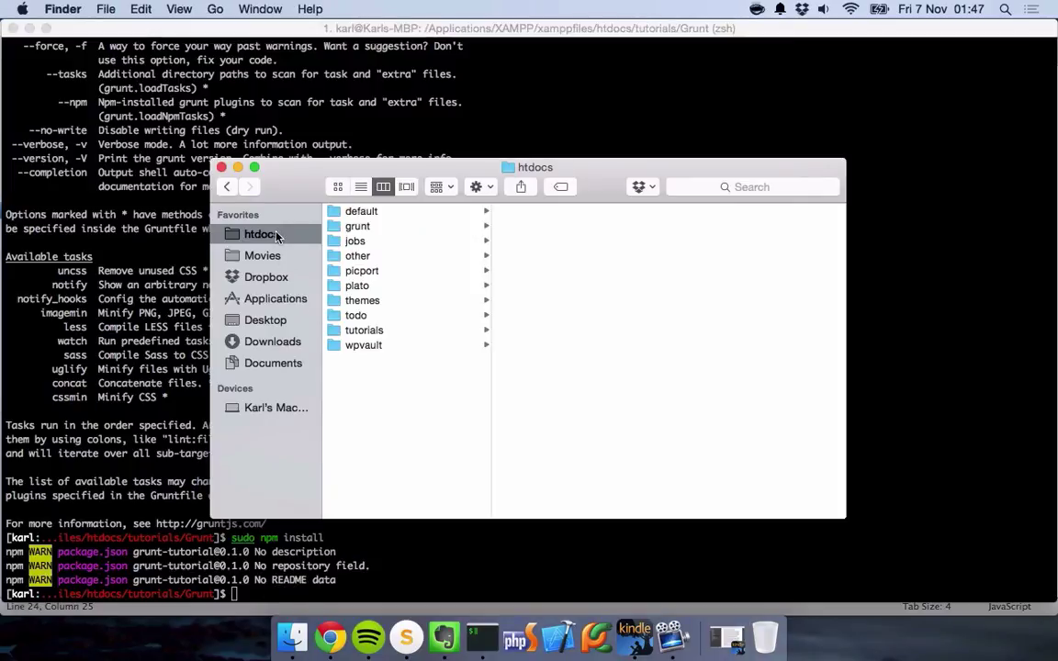
left_click(364, 331)
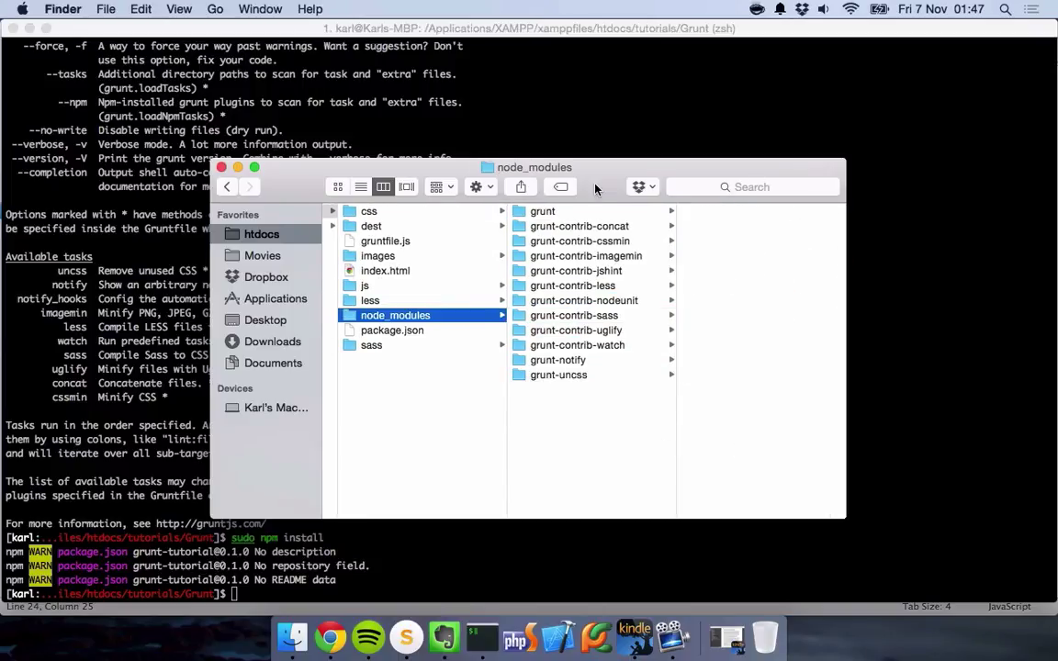
left_click(542, 211)
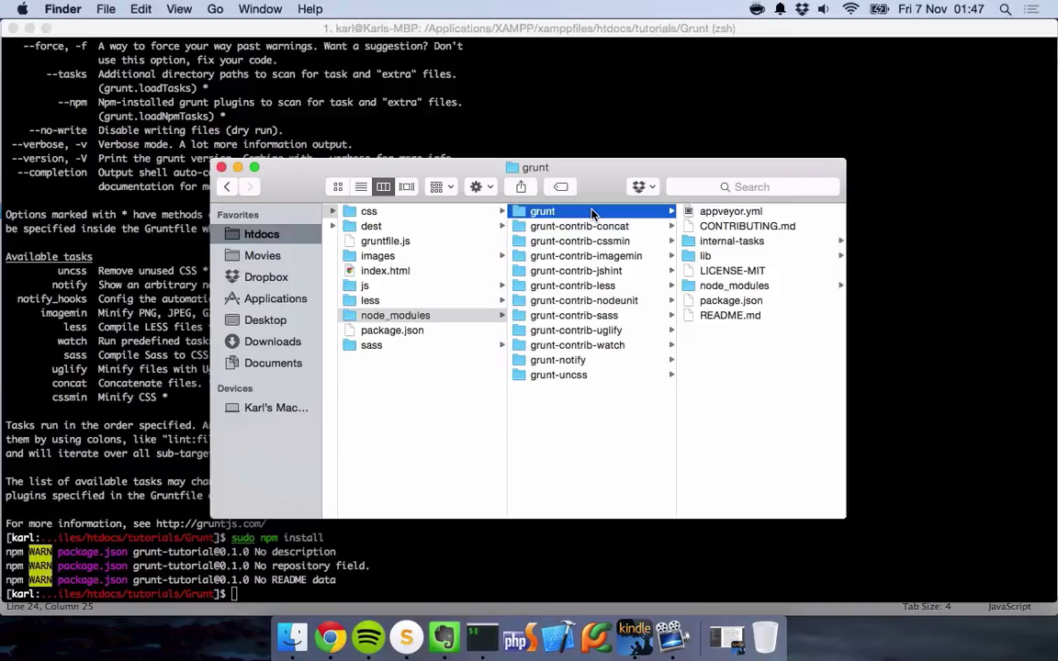